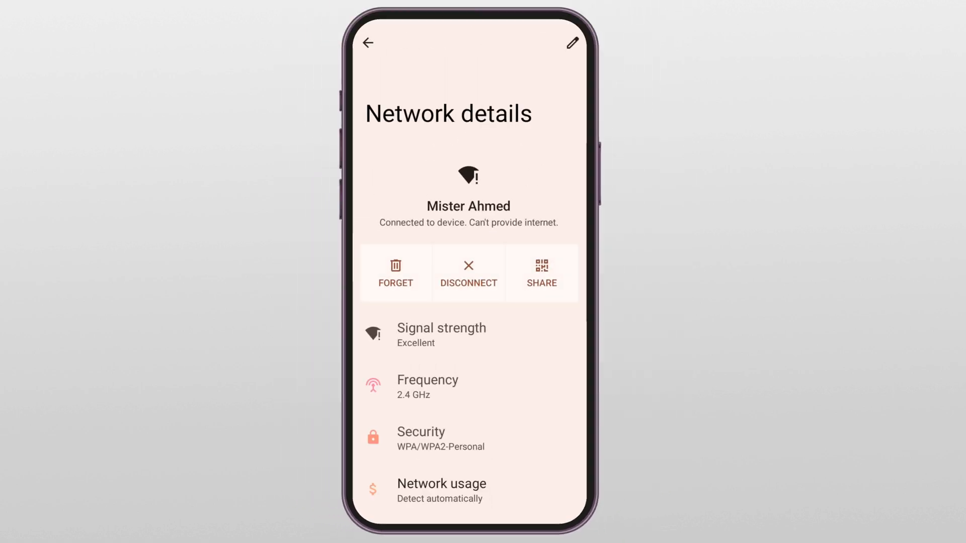
Forget the Mister Ahmed network from its Network details page.
left_click(368, 43)
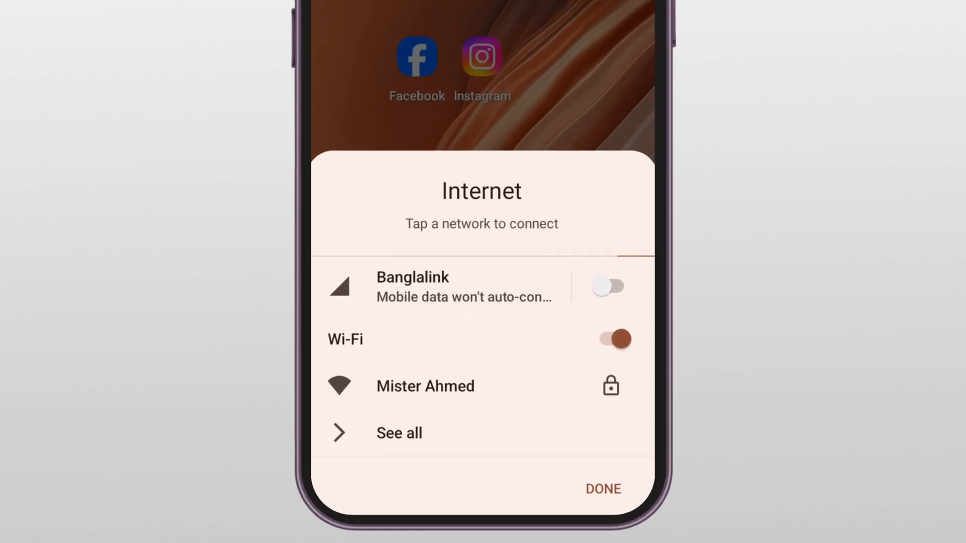
Rejoin Mister Ahmed from the Internet panel with its password.
left_click(425, 386)
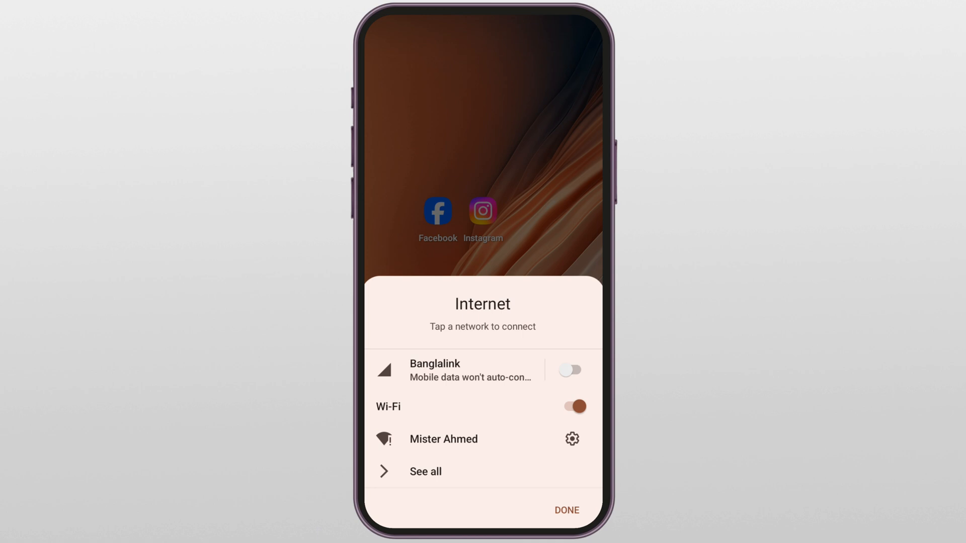
left_click(443, 438)
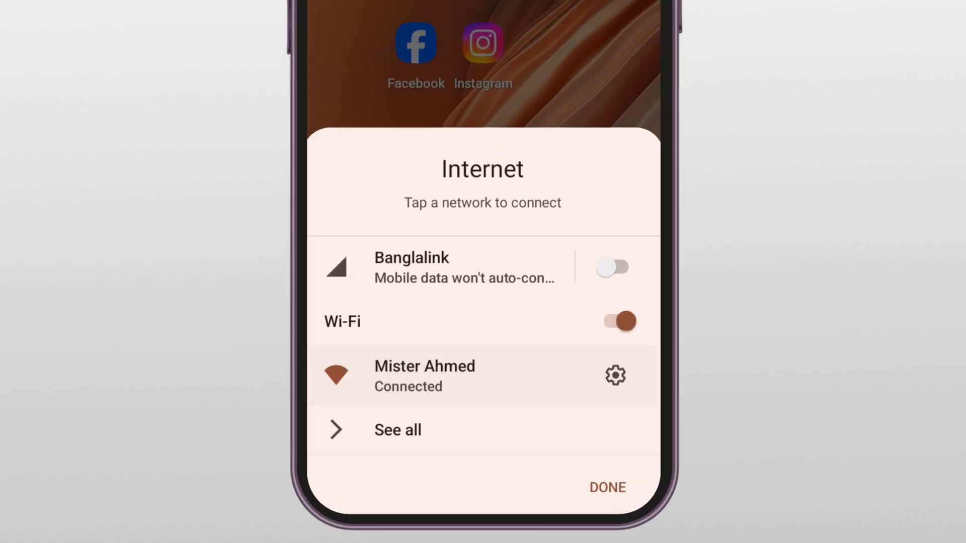
Forget Mister Ahmed again and open its join form with password and Static IP.
left_click(615, 375)
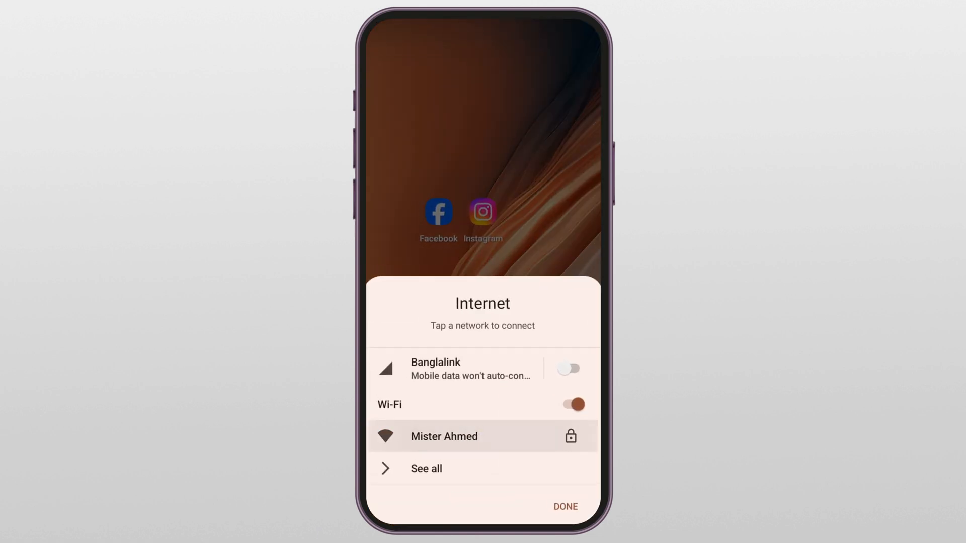
left_click(444, 436)
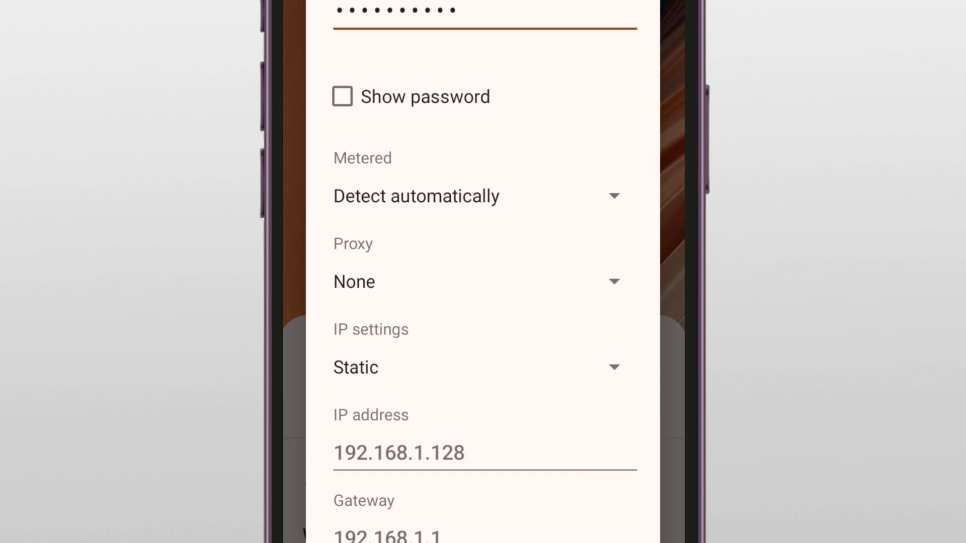
Enter IP 192.168.1.129, gateway 192.168.1.1, prefix 24, DNS 8.8.8.8 and 8.8.4.4.
scroll("down", 3)
type("192.16")
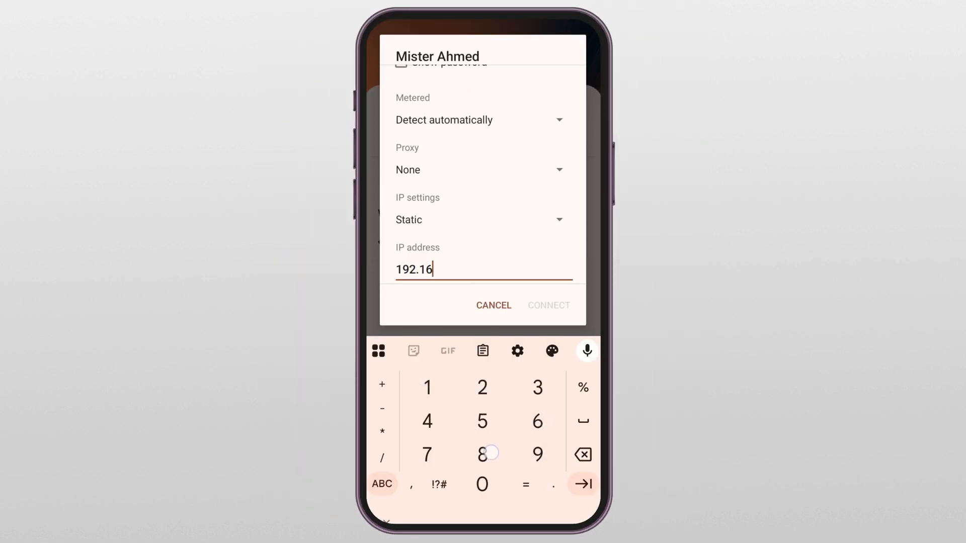
left_click(426, 387)
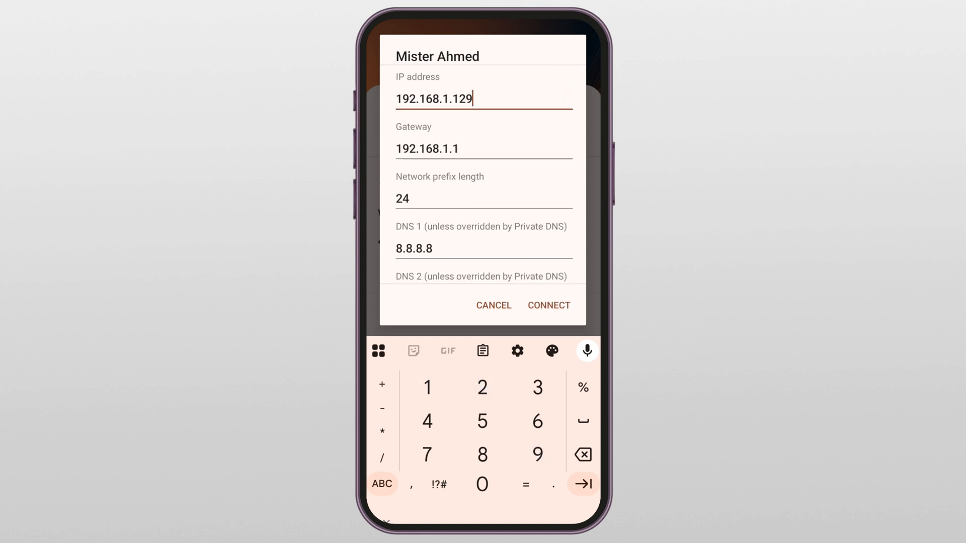
type(".8.4.4")
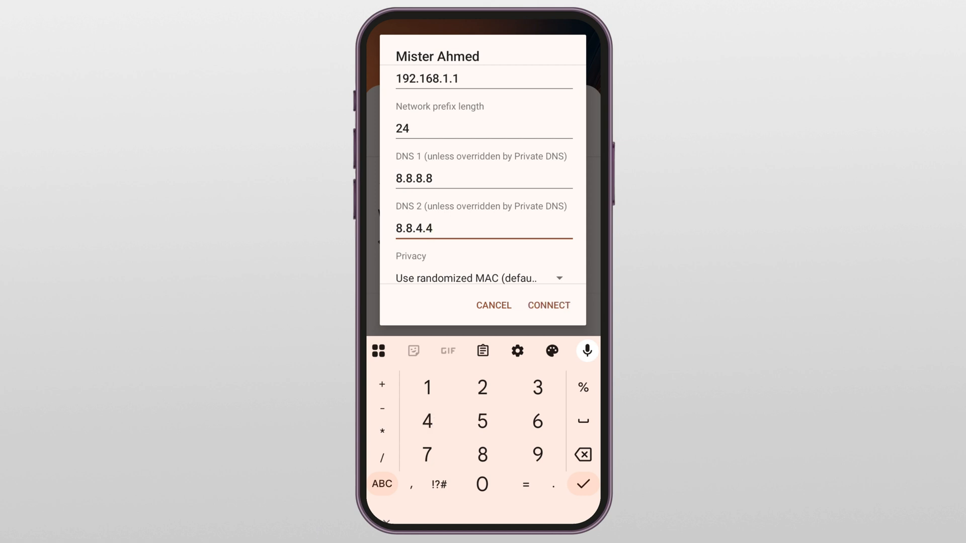
Submit the static-IP form so Mister Ahmed starts obtaining an IP address.
left_click(548, 305)
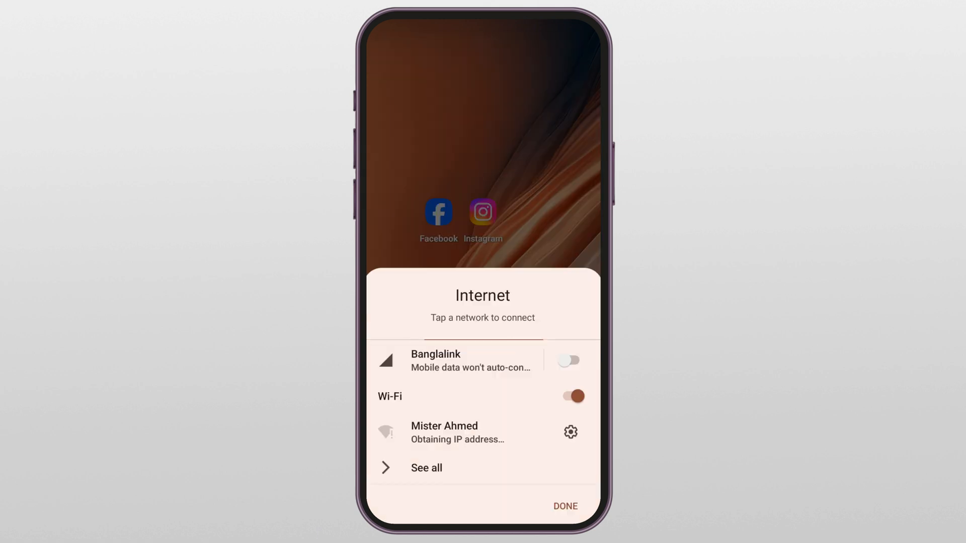